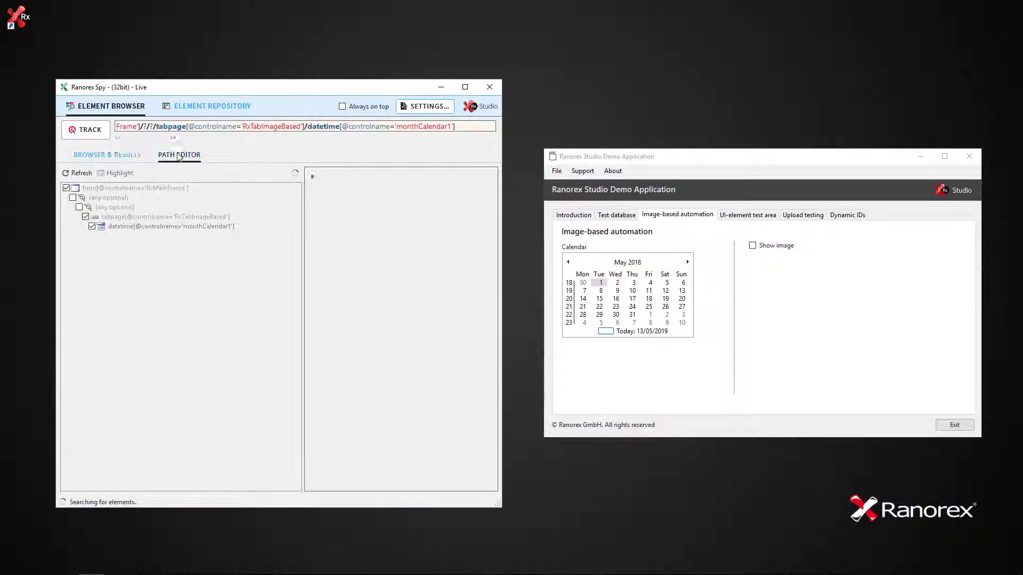
Step: Return to Browser & Results to see monthCalendar1 found in the element tree
click(179, 155)
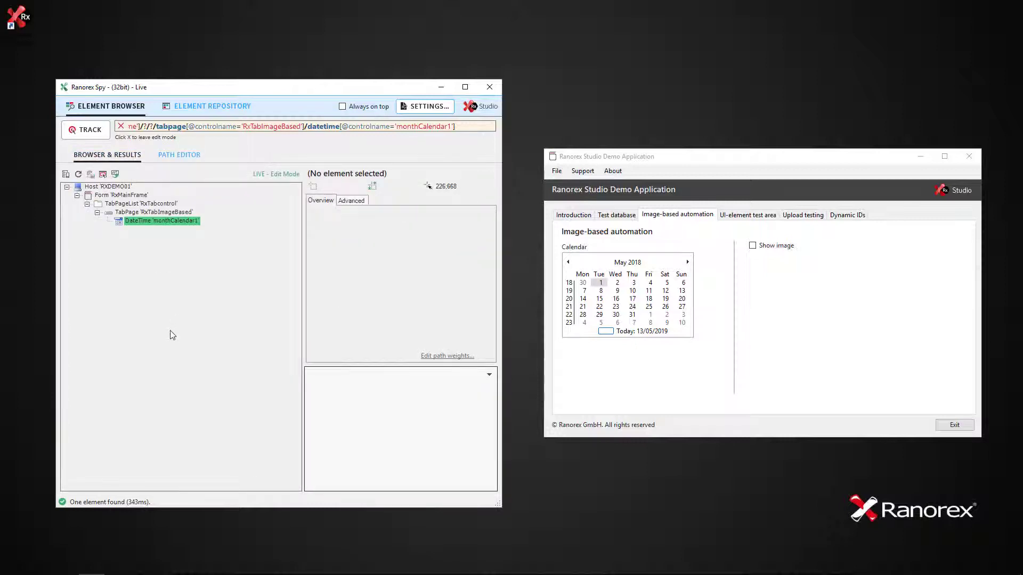
Step: Add the monthCalendar1 DateTime's class name to the GDI capture list and confirm
click(161, 221)
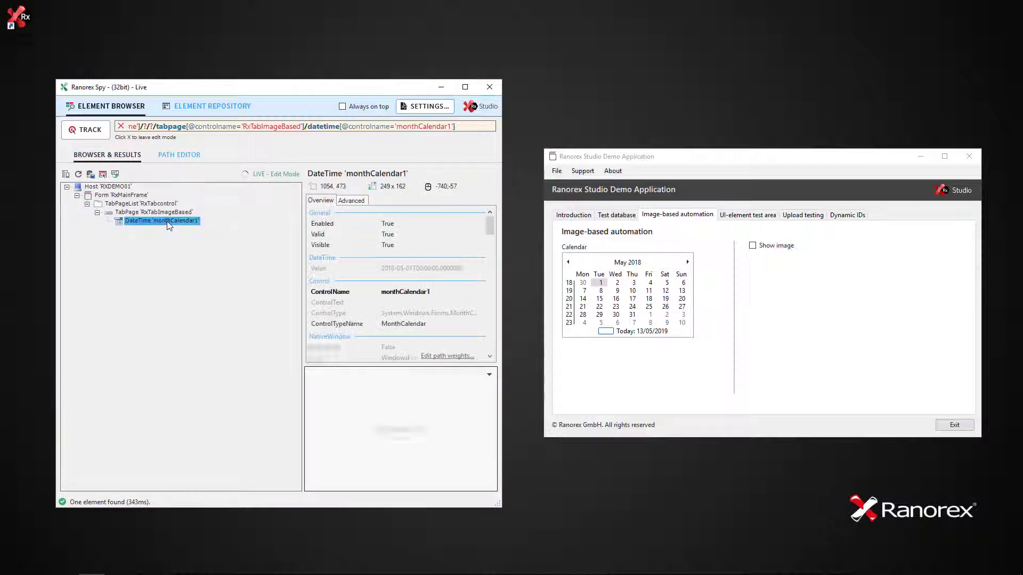
right_click(161, 221)
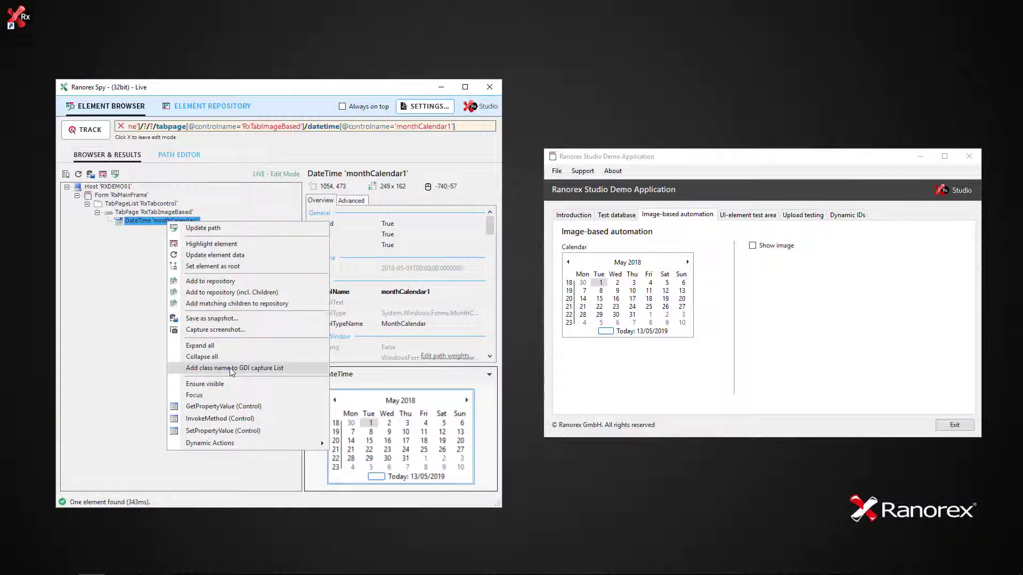
click(234, 368)
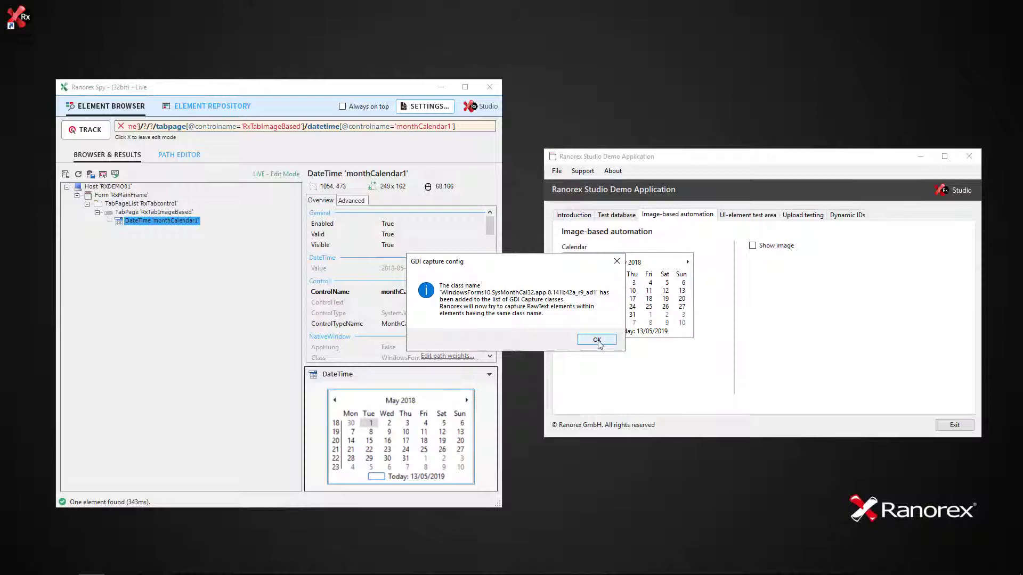
click(595, 339)
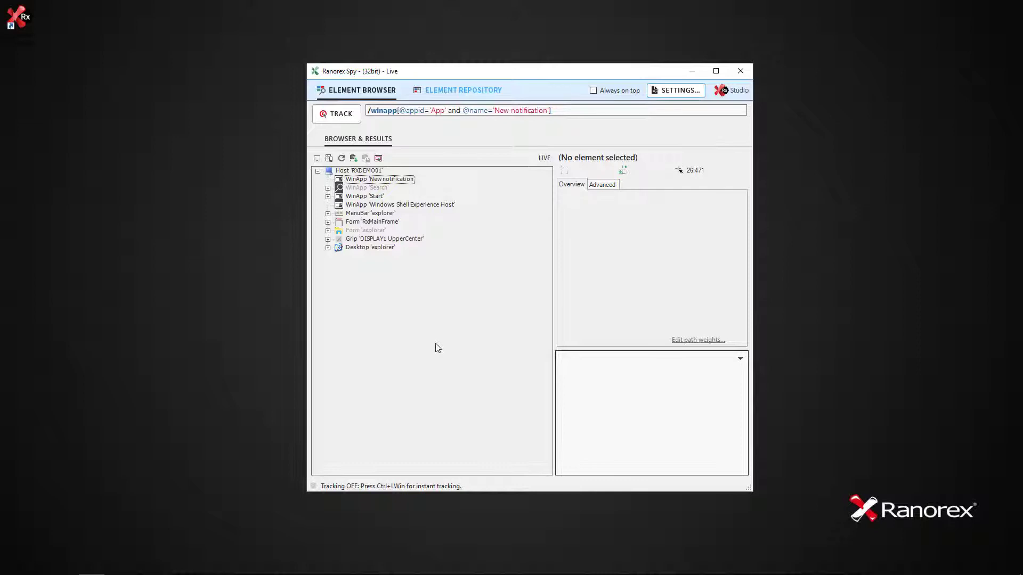
mouse_move(401, 207)
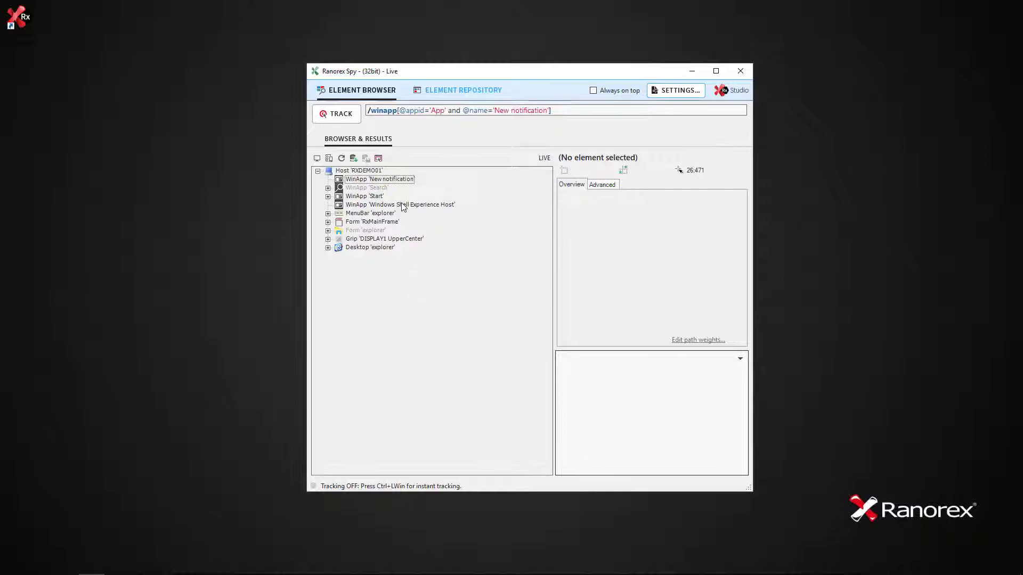
Step: Add the Windows Shell Experience Host process name to the GDI capture list and confirm
right_click(372, 204)
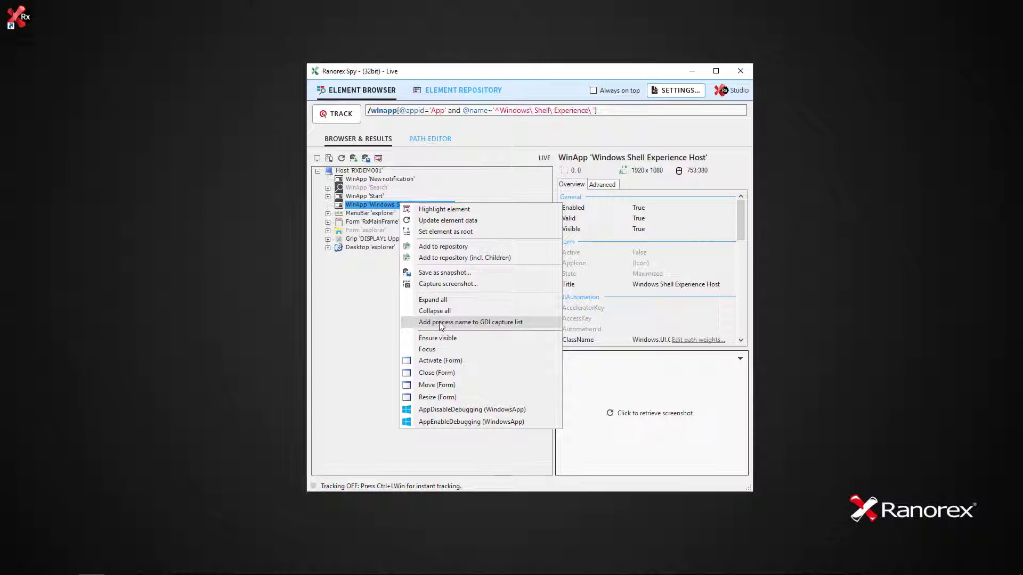
click(470, 322)
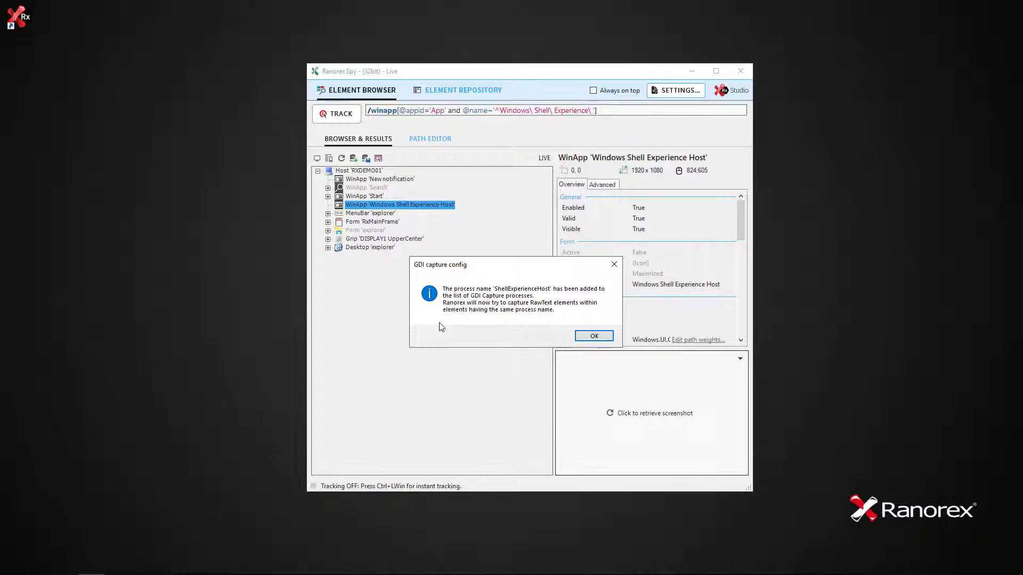
click(593, 335)
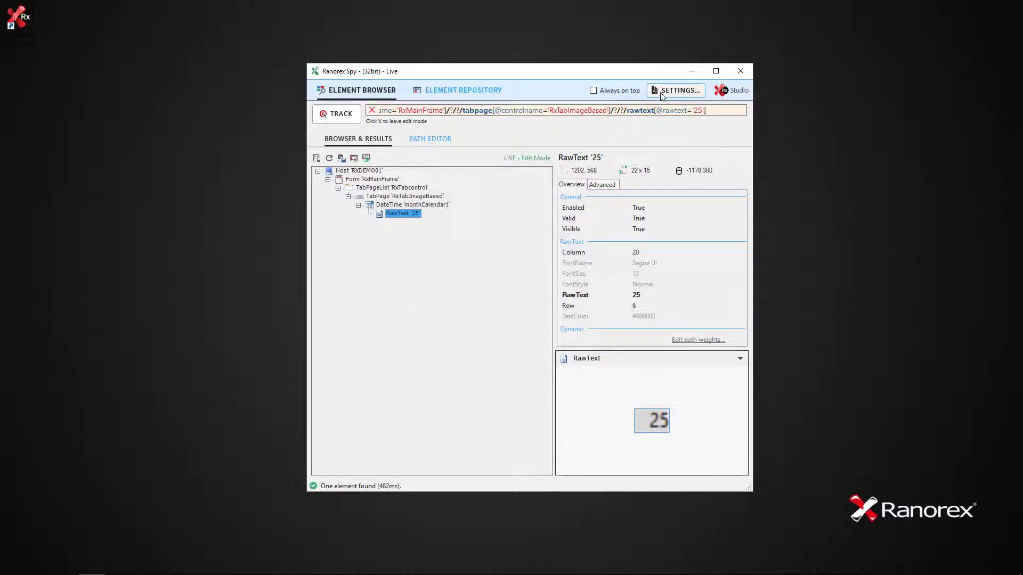
Step: Open Settings and view the GDI capture settings listing both entries
click(676, 90)
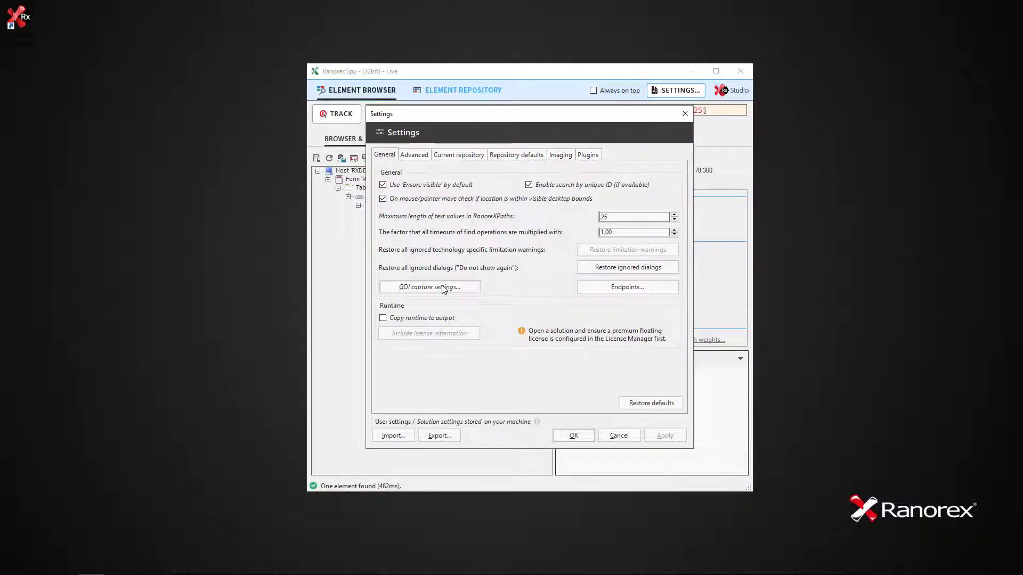
click(429, 287)
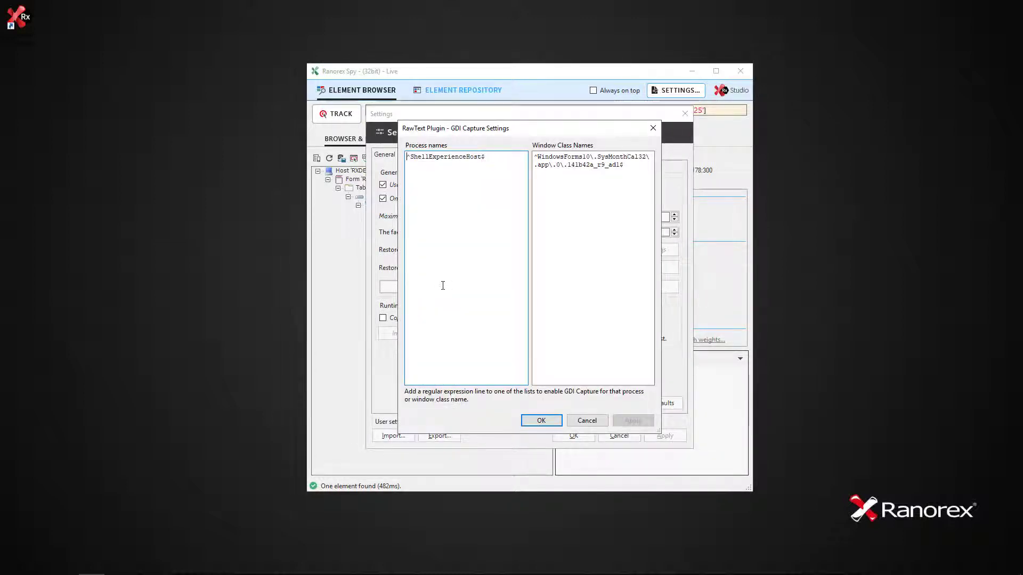